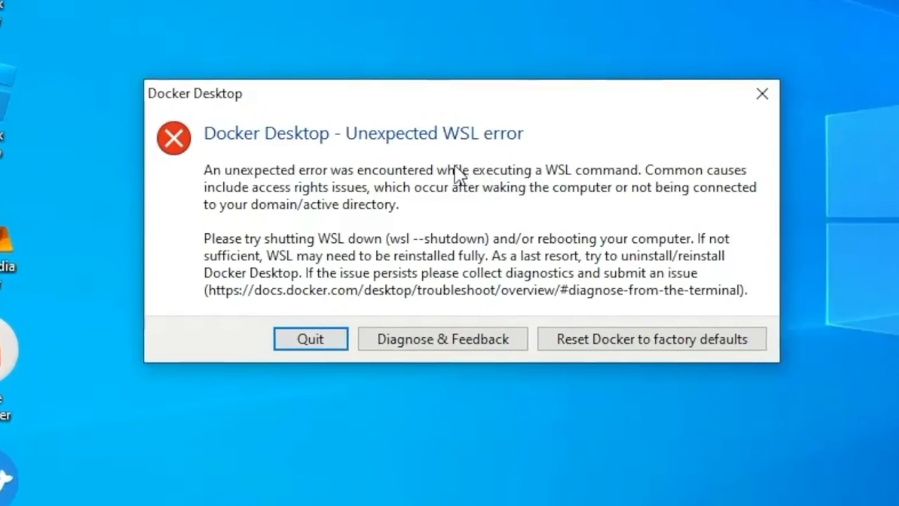
# Quit Docker Desktop from the 'Unexpected WSL error' dialog.
pyautogui.click(309, 339)
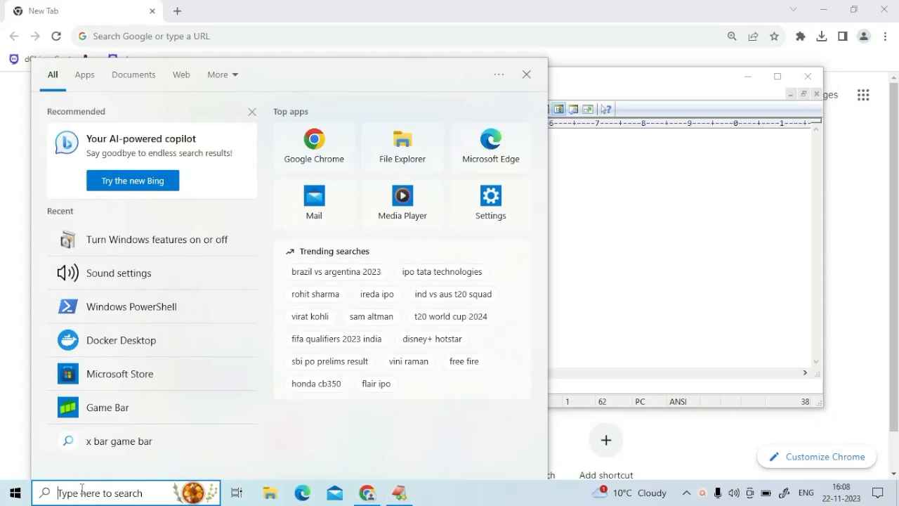
pyautogui.moveTo(595, 223)
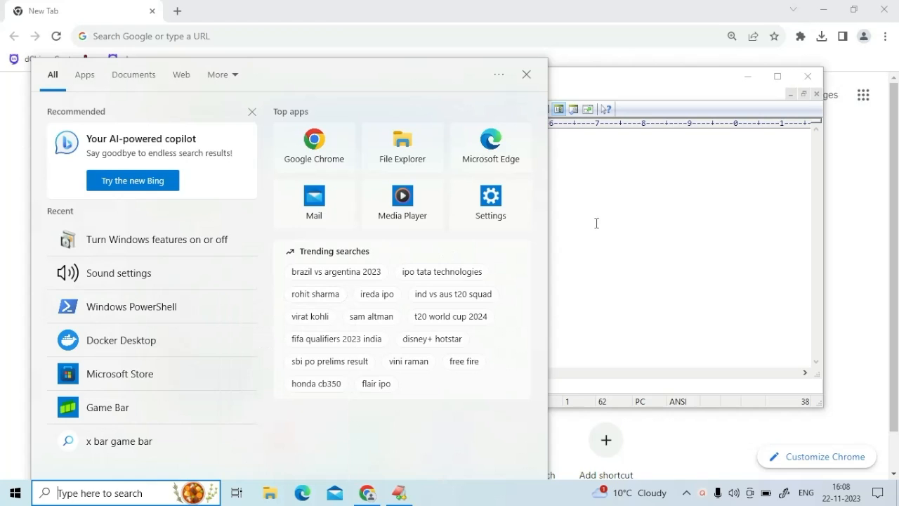
# Run 'bcdedit /set HypervisorLaunchType auto' in an administrator PowerShell session.
pyautogui.click(130, 307)
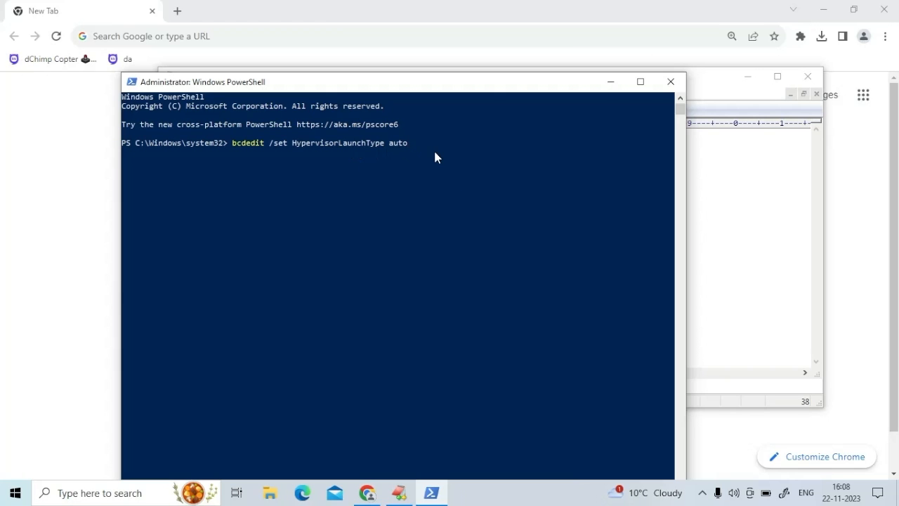
pyautogui.press('enter')
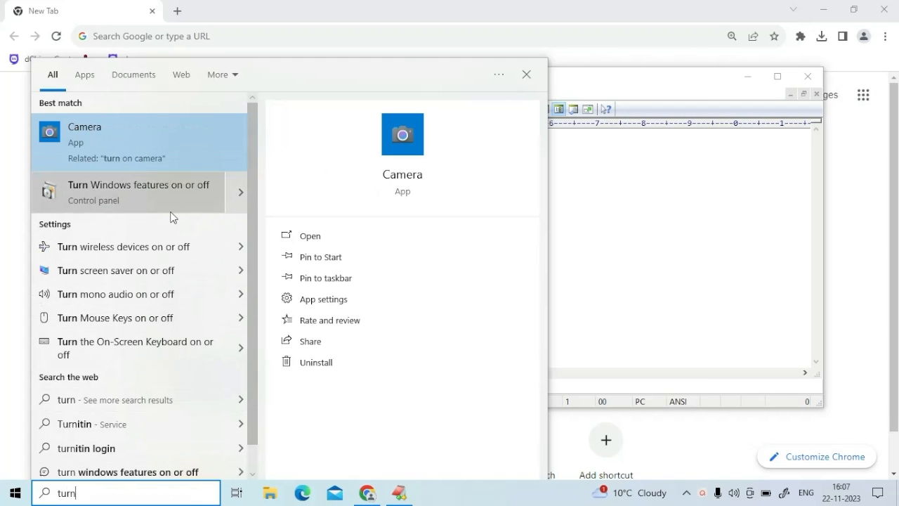
# Open 'Turn Windows features on or off' from the Start menu search for 'turn'.
pyautogui.click(138, 191)
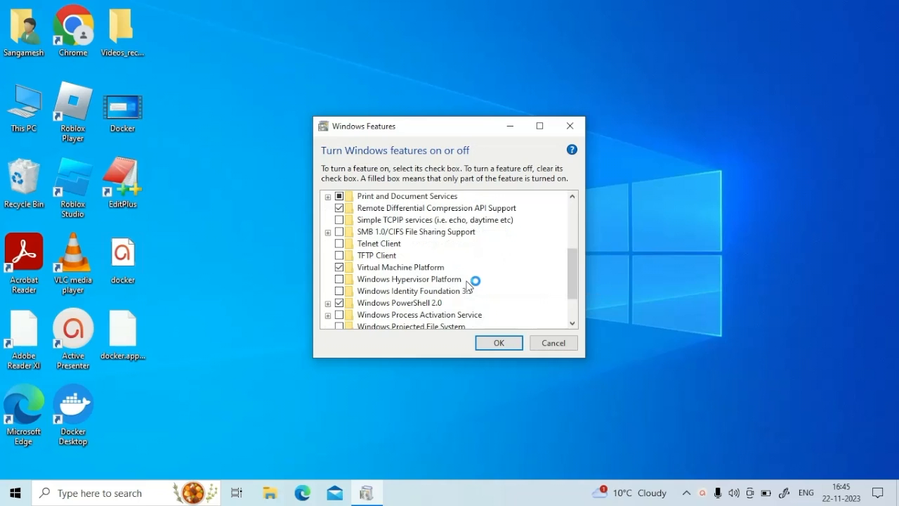
# Enable Windows Hypervisor Platform and apply the Windows Features changes.
pyautogui.click(409, 255)
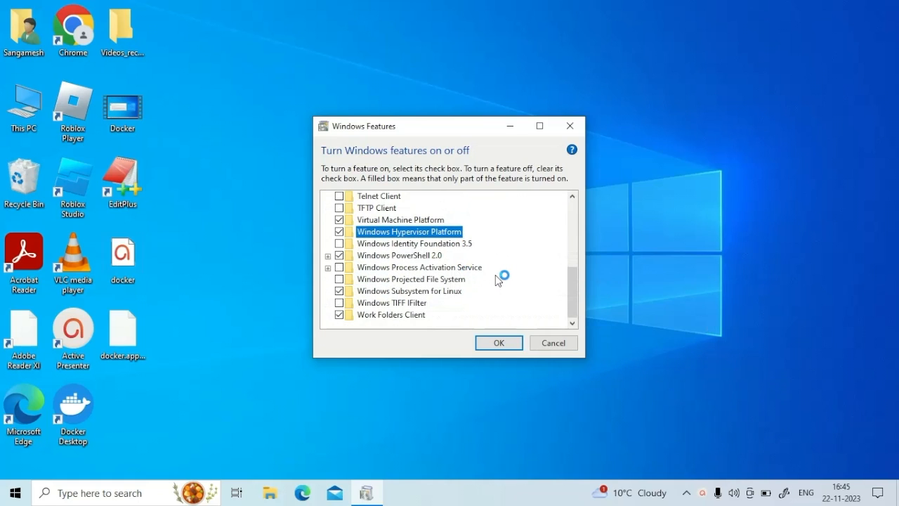
pyautogui.moveTo(448, 290)
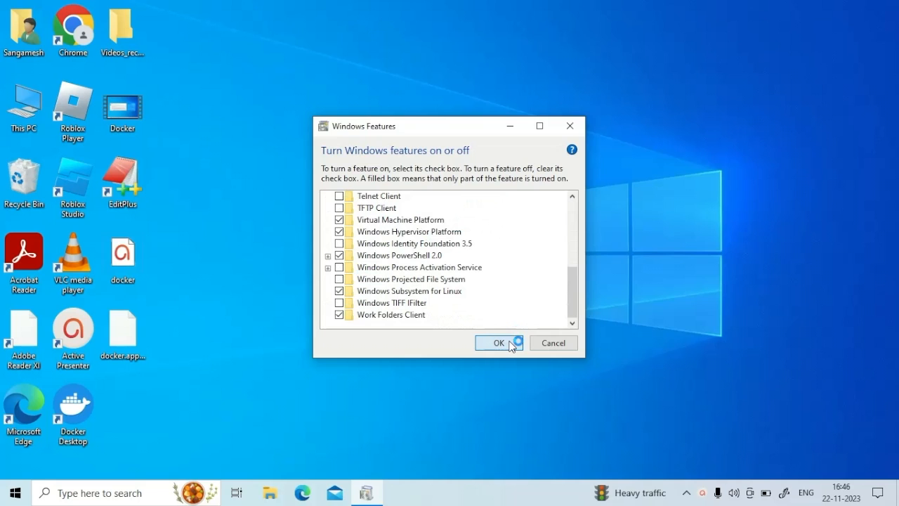
pyautogui.click(498, 343)
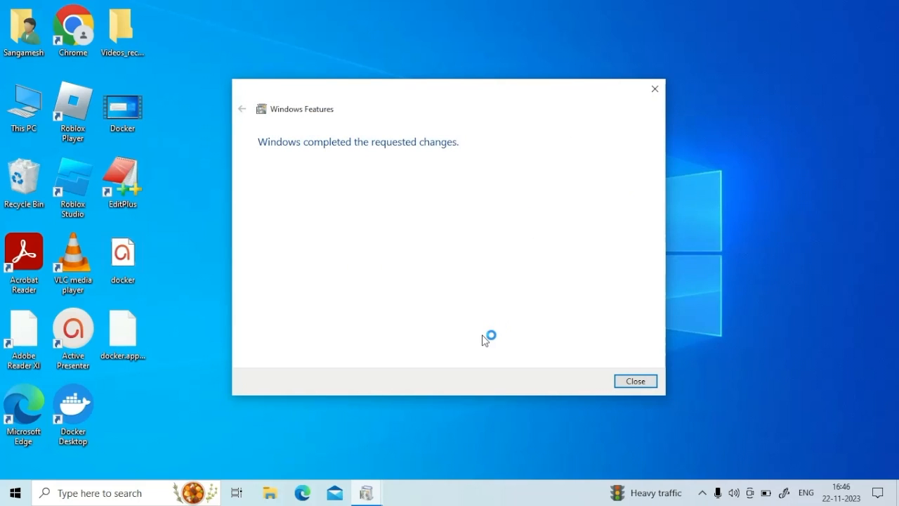
# Complete the WSL update setup and launch Docker Desktop as administrator.
pyautogui.rightClick(73, 410)
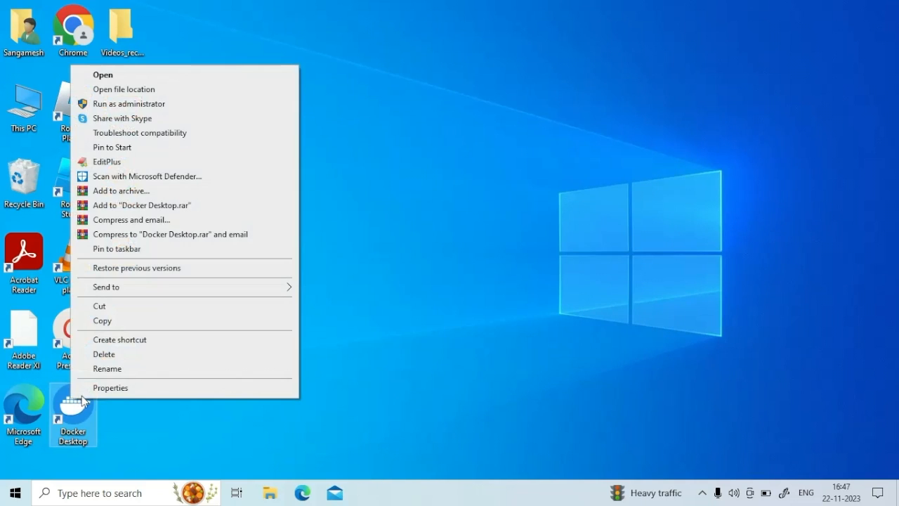
pyautogui.click(103, 74)
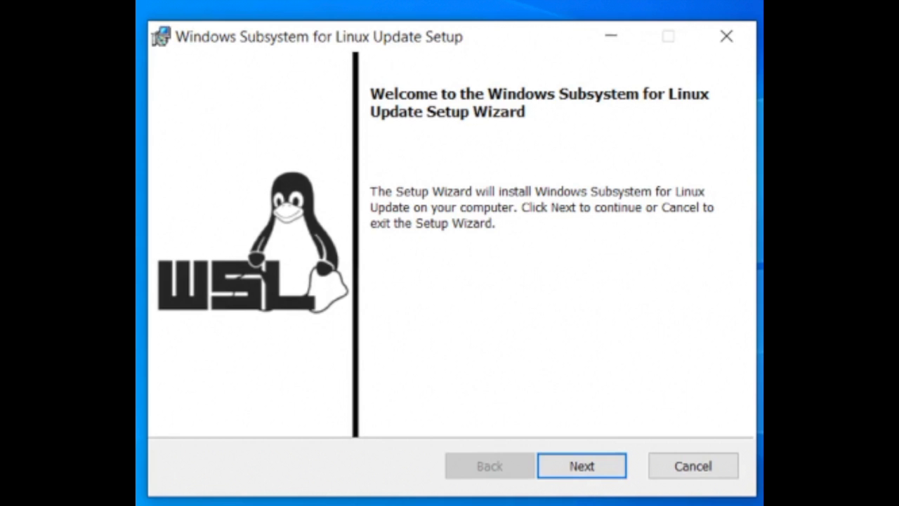
pyautogui.click(582, 466)
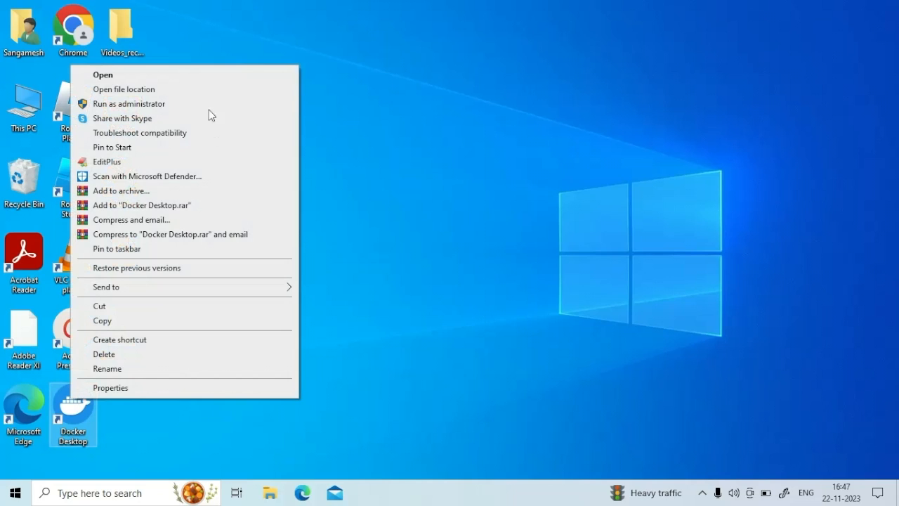
pyautogui.click(103, 74)
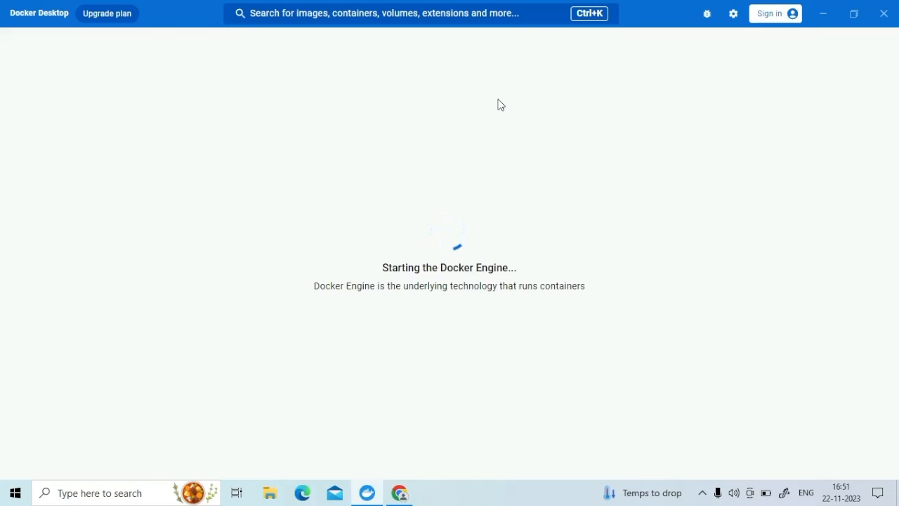